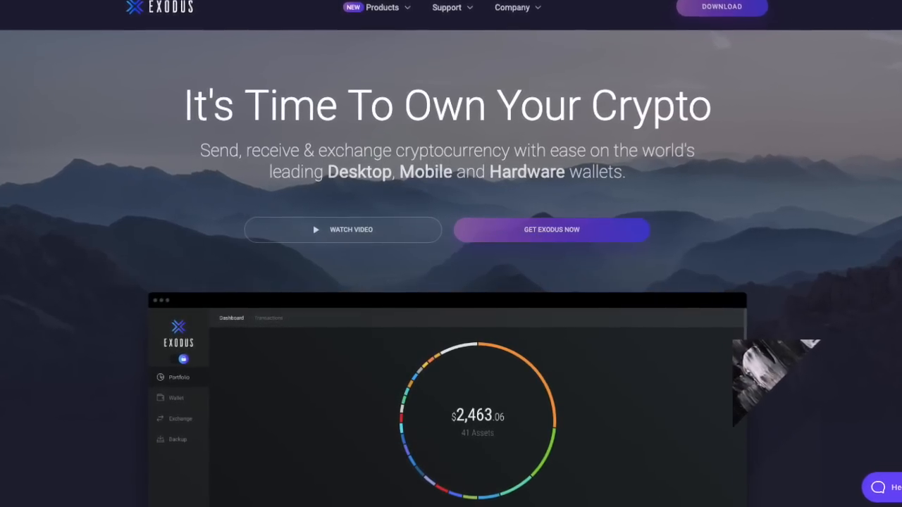
Scroll through the portfolio overview to review the listed assets
{"action": "scroll", "scroll_direction": "down", "scroll_amount": 3}
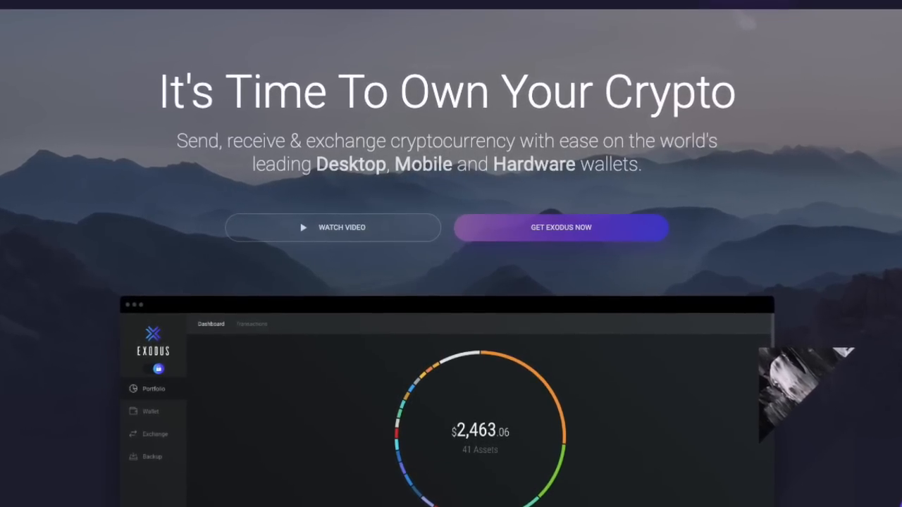
{"action": "scroll", "scroll_direction": "up", "scroll_amount": 3}
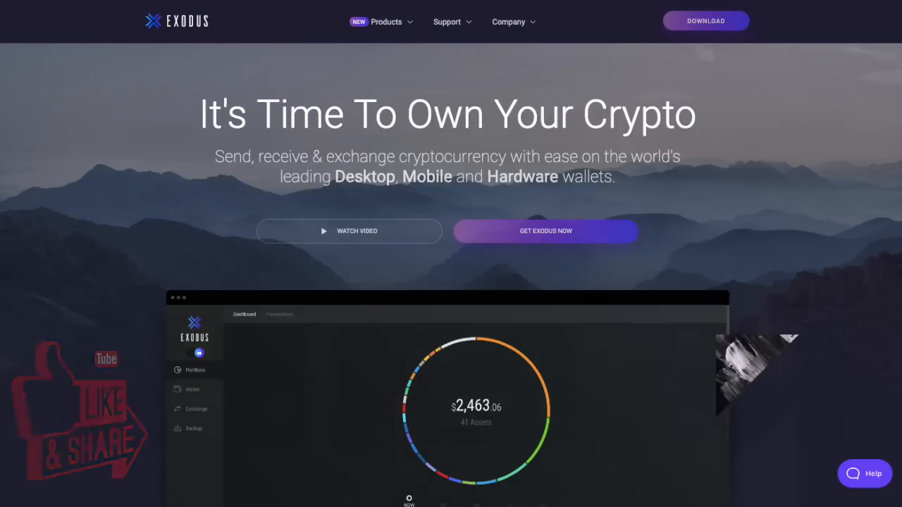
{"action": "scroll", "scroll_direction": "down", "scroll_amount": 3}
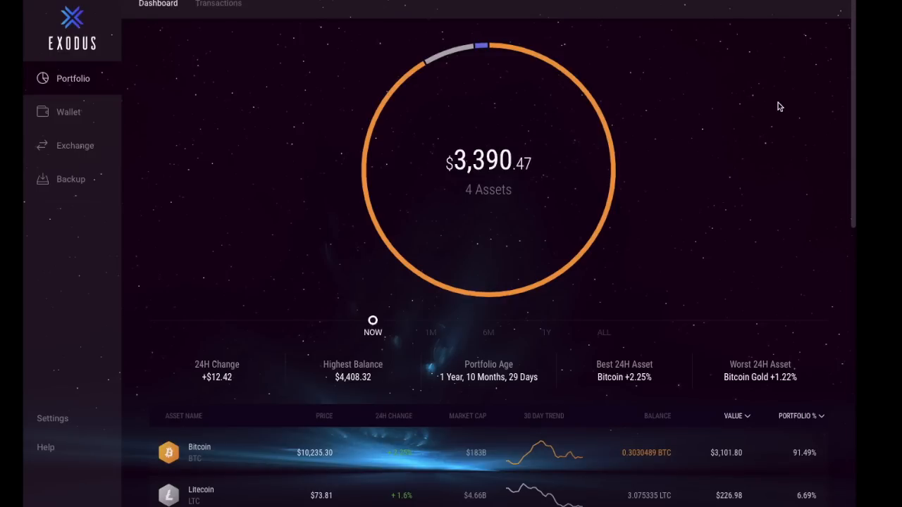
{"action": "mouse_move", "coordinate": [264, 360]}
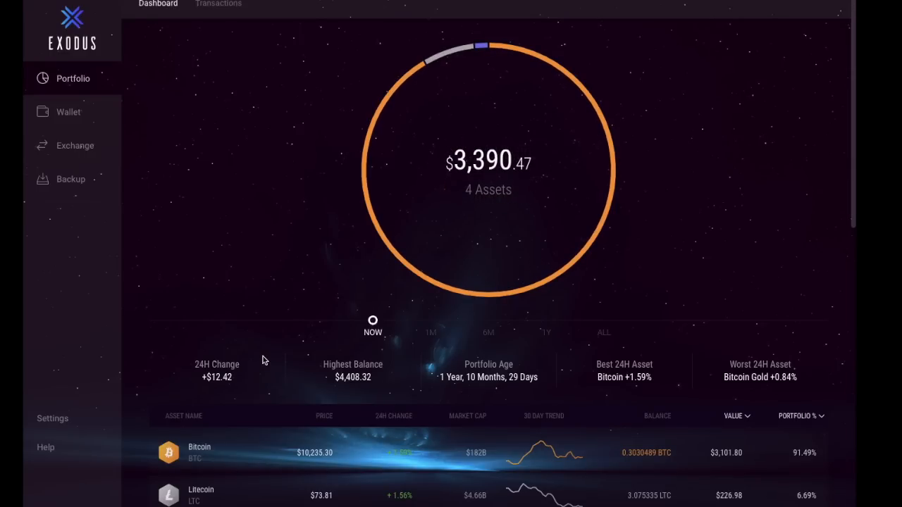
{"action": "scroll", "scroll_direction": "down", "scroll_amount": 3}
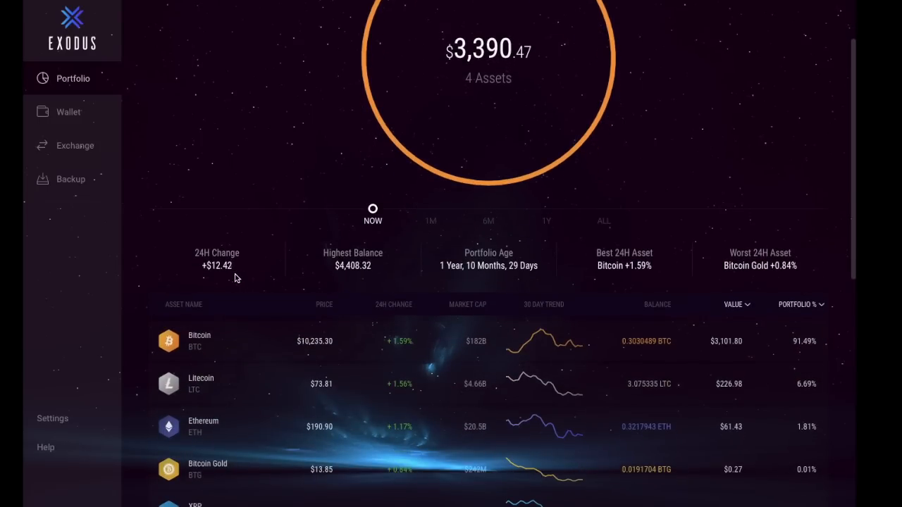
{"action": "mouse_move", "coordinate": [555, 271]}
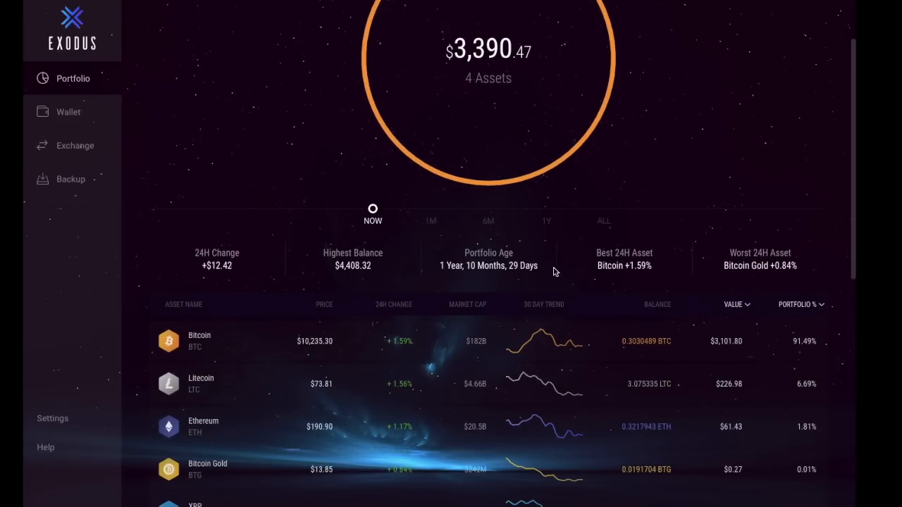
{"action": "mouse_move", "coordinate": [674, 289]}
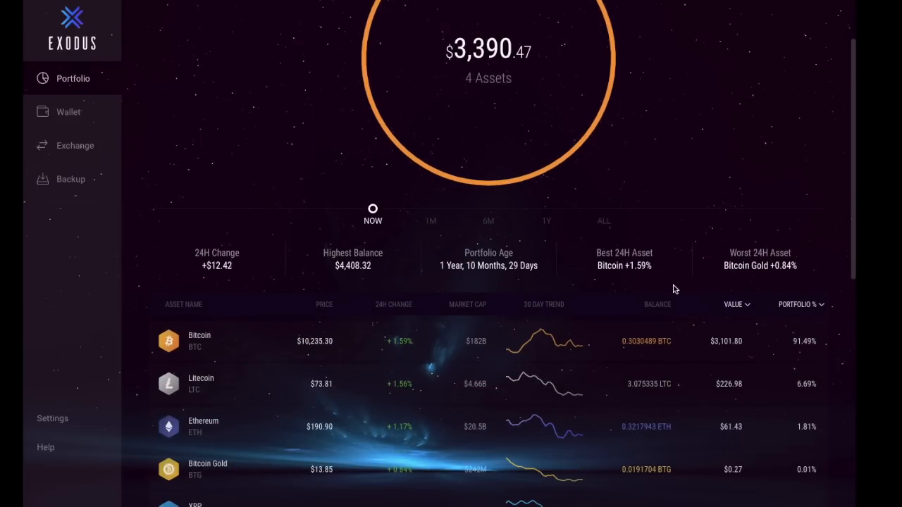
{"action": "mouse_move", "coordinate": [736, 257]}
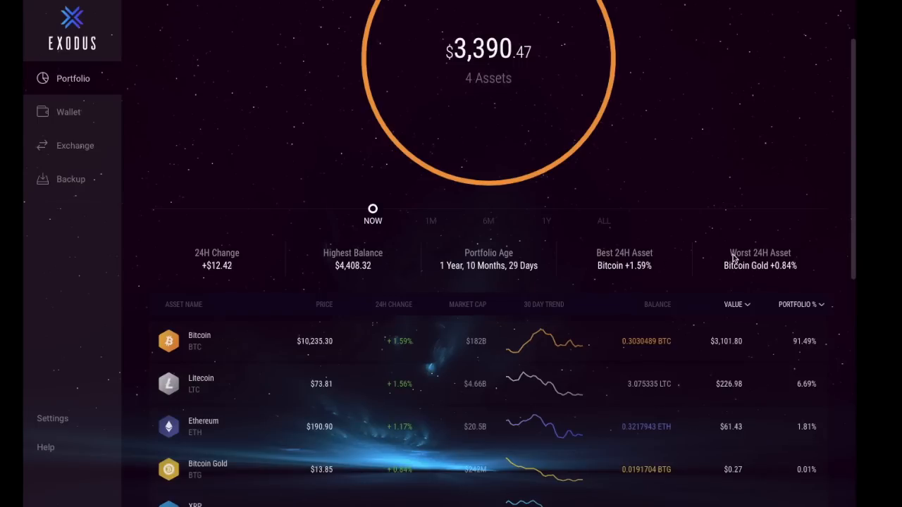
{"action": "mouse_move", "coordinate": [609, 298]}
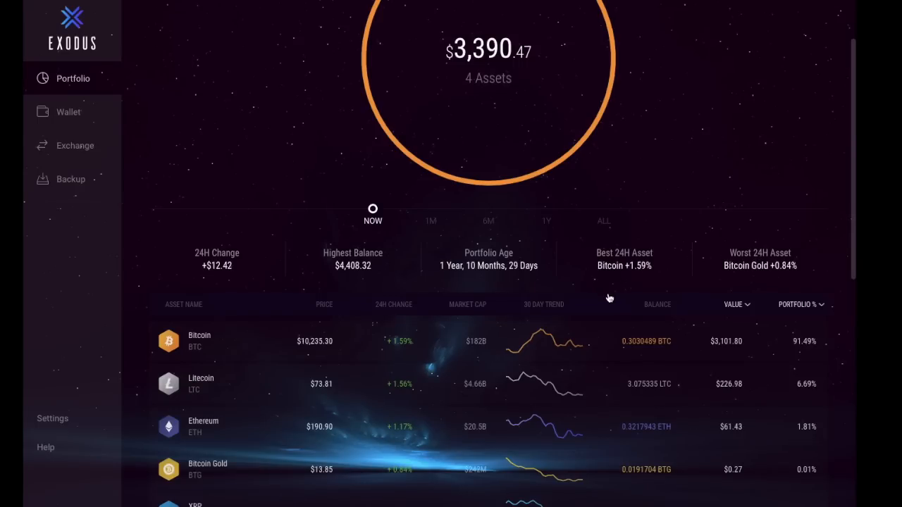
{"action": "scroll", "scroll_direction": "down", "scroll_amount": 3}
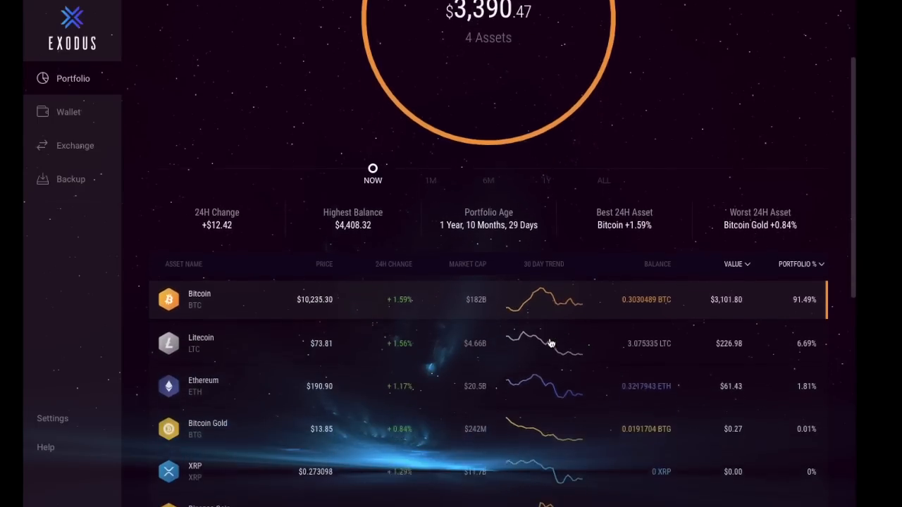
{"action": "scroll", "scroll_direction": "down", "scroll_amount": 3}
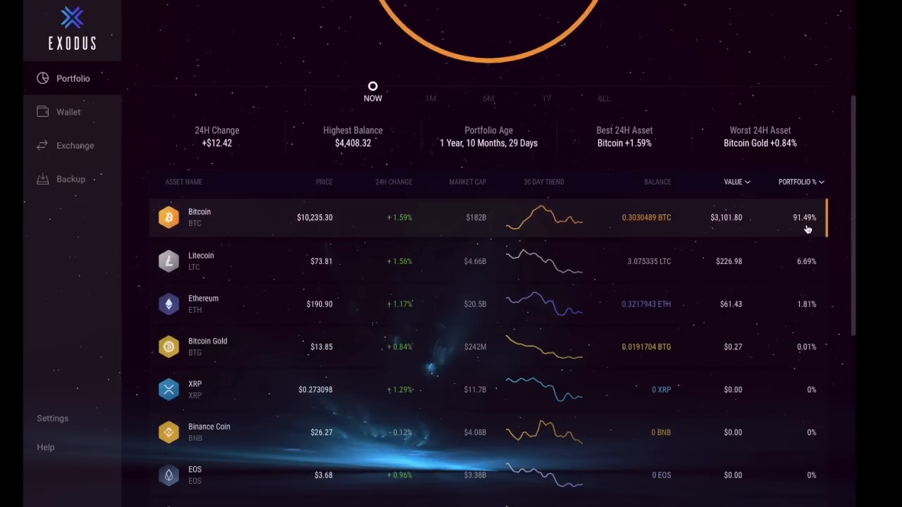
{"action": "mouse_move", "coordinate": [800, 406]}
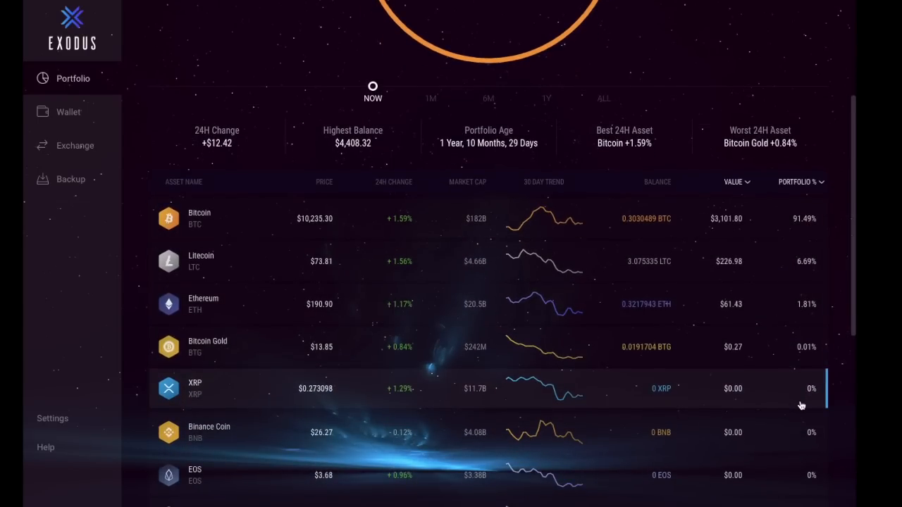
{"action": "mouse_move", "coordinate": [287, 401]}
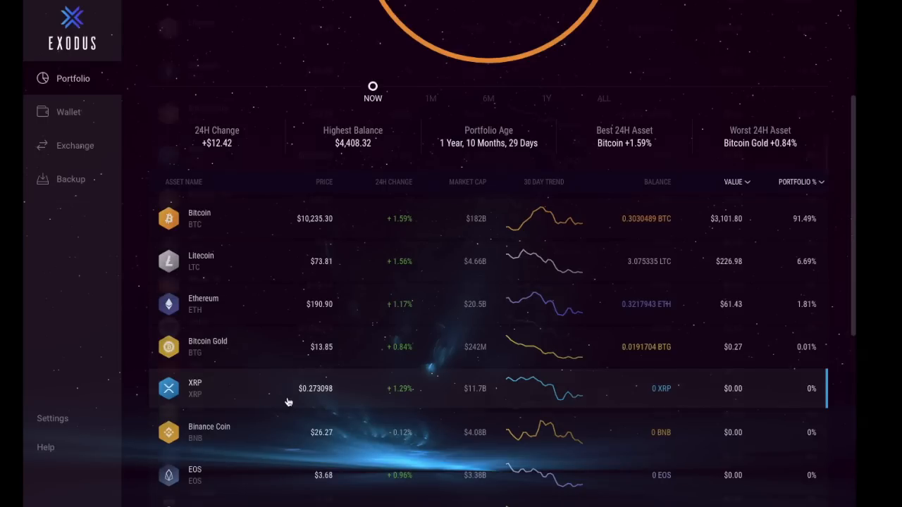
{"action": "scroll", "scroll_direction": "down", "scroll_amount": 3}
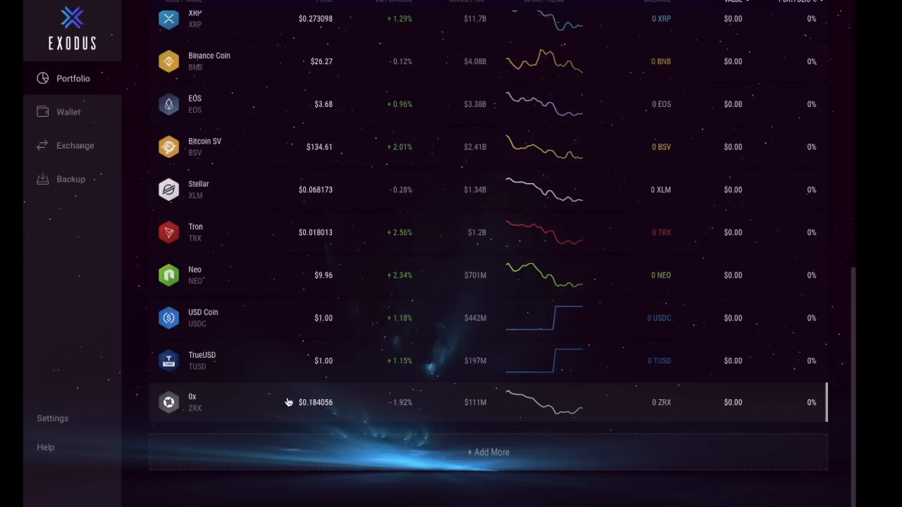
{"action": "mouse_move", "coordinate": [69, 112]}
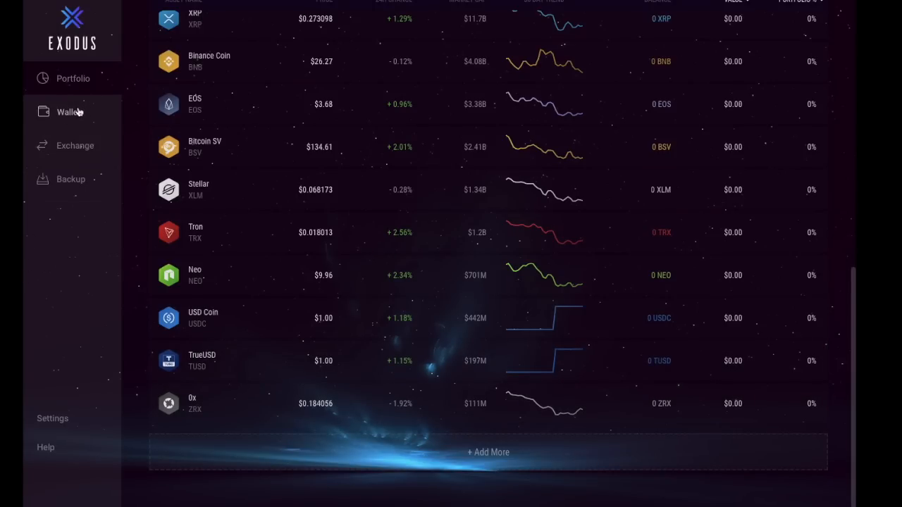
Go to the Wallet section, preview Litecoin, then show the Bitcoin wallet with its 0.30304891 BTC balance
{"action": "left_click", "coordinate": [68, 111]}
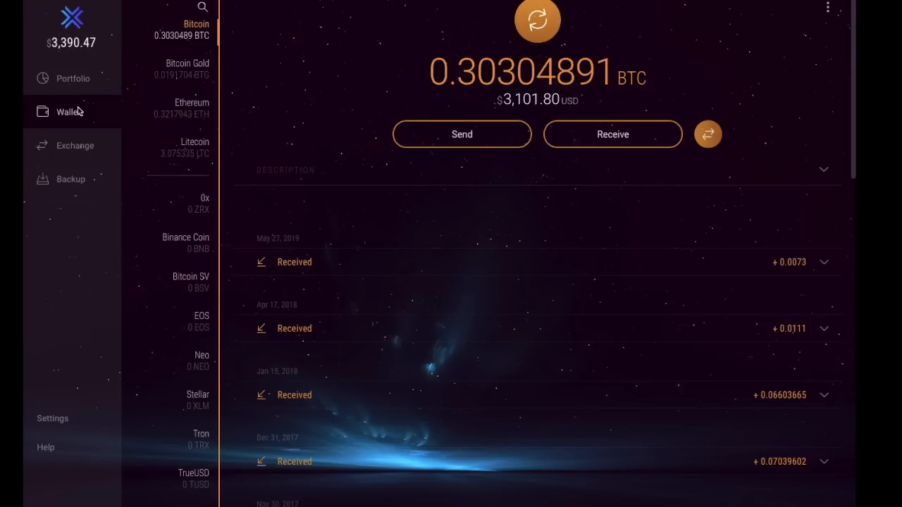
{"action": "mouse_move", "coordinate": [104, 158]}
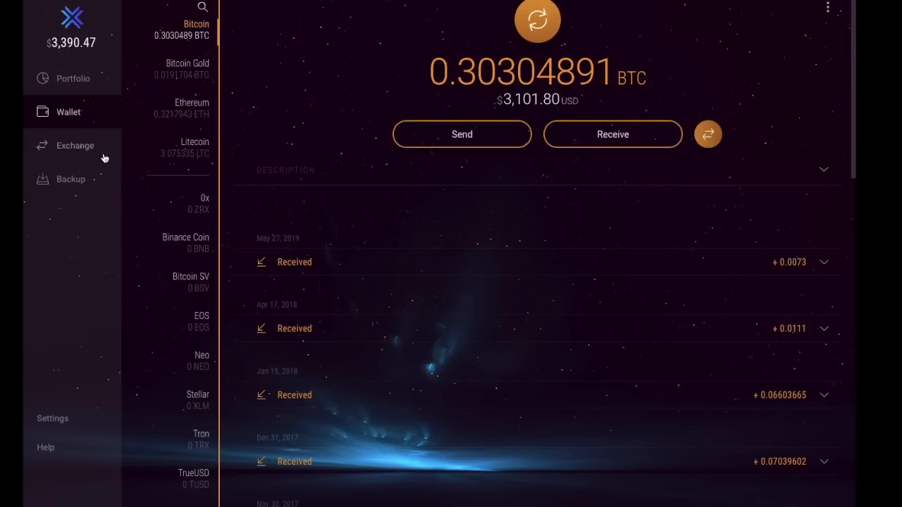
{"action": "left_click", "coordinate": [185, 148]}
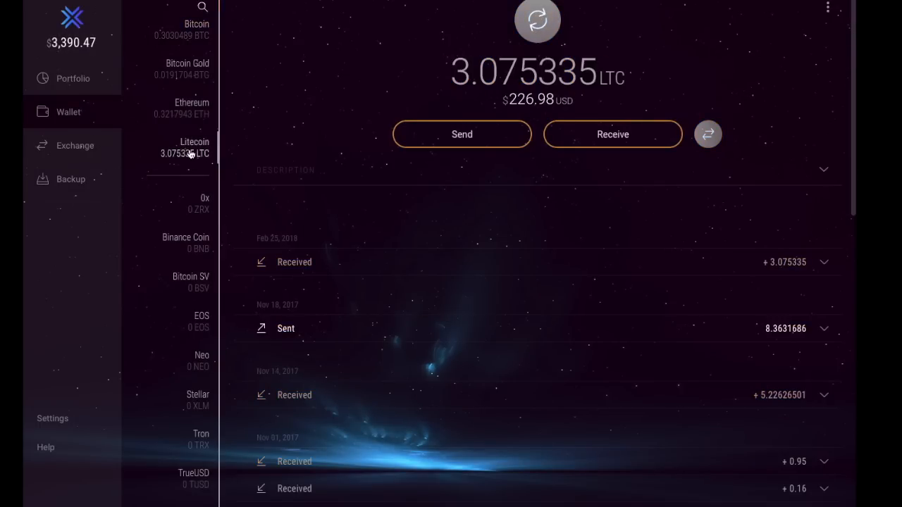
{"action": "mouse_move", "coordinate": [236, 96]}
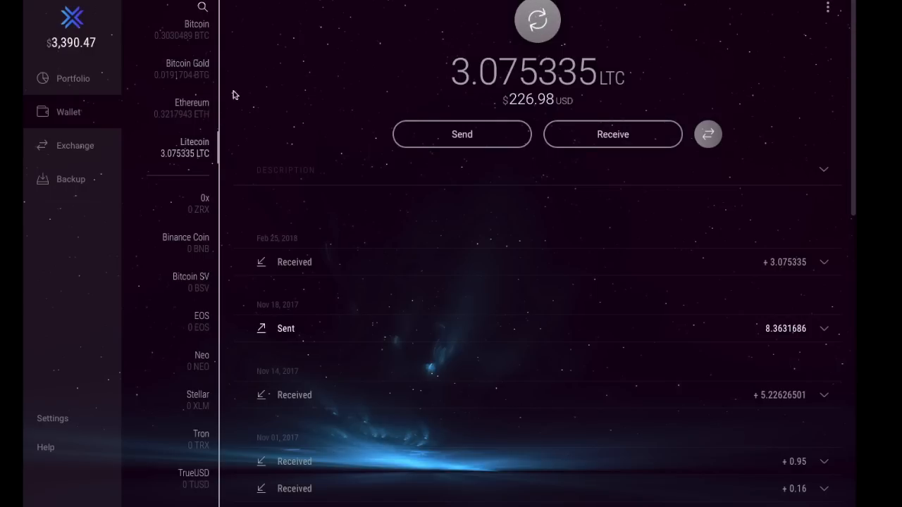
{"action": "left_click", "coordinate": [196, 30]}
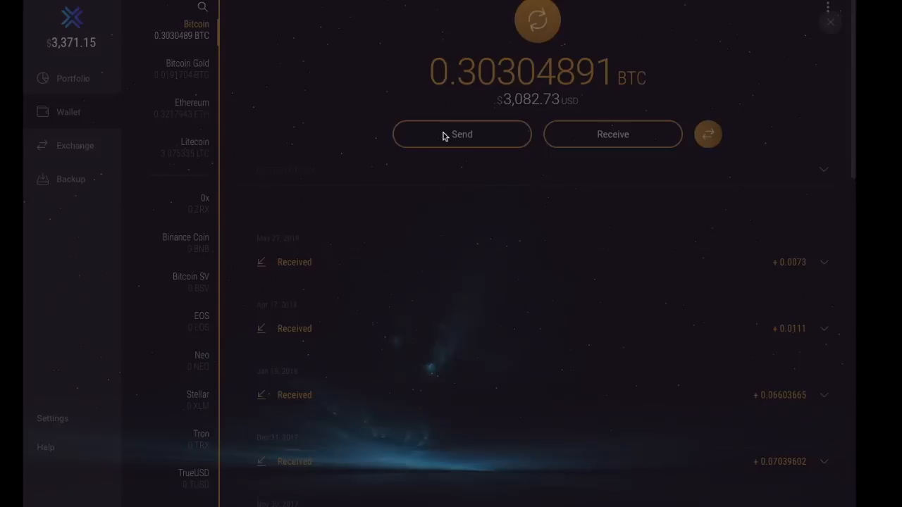
Start a Bitcoin send, try HALF, then enter the full 0.30230857 BTC ($3,075.20) with ALL
{"action": "left_click", "coordinate": [462, 134]}
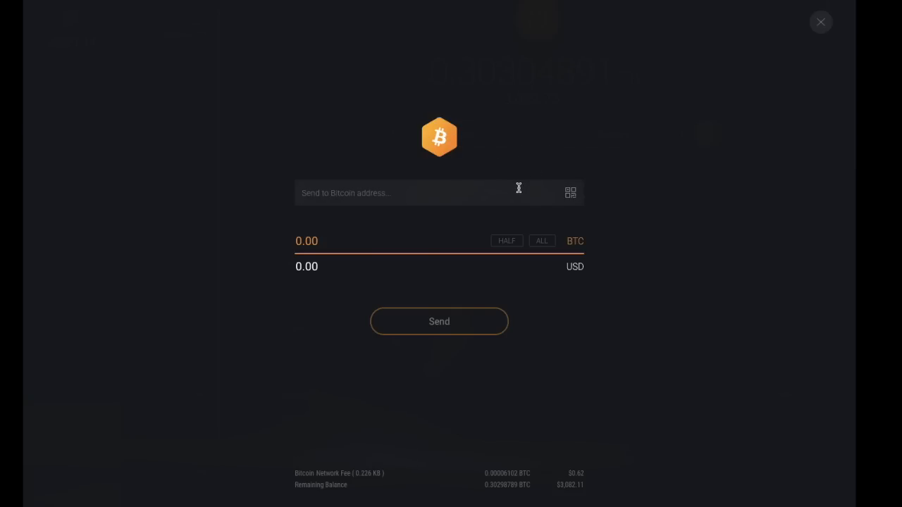
{"action": "mouse_move", "coordinate": [575, 206]}
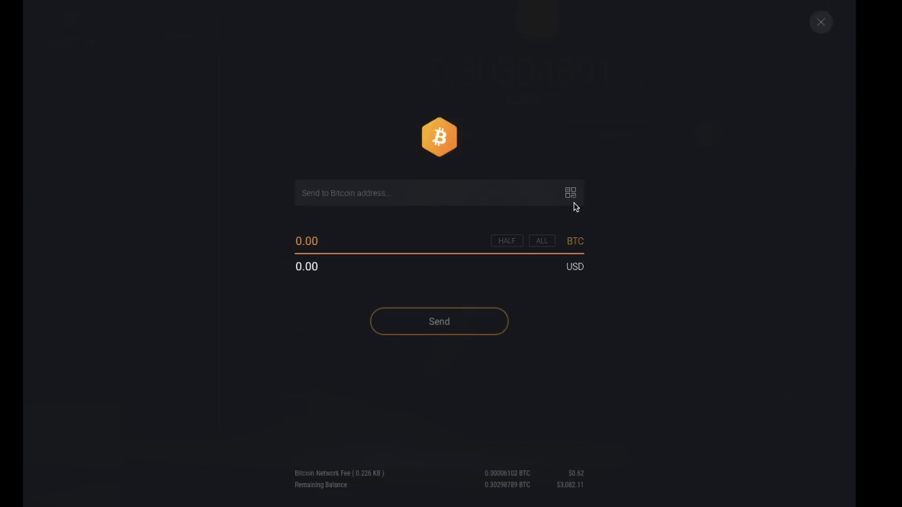
{"action": "mouse_move", "coordinate": [499, 257]}
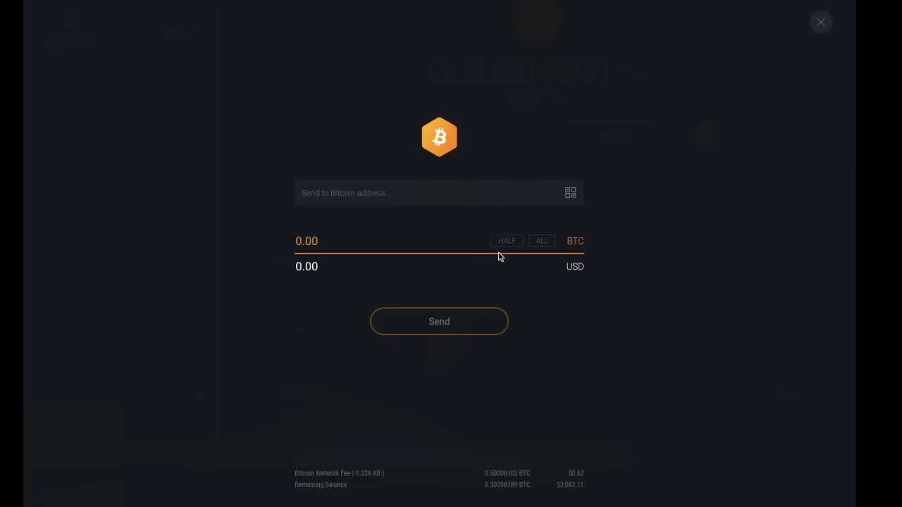
{"action": "left_click", "coordinate": [506, 240]}
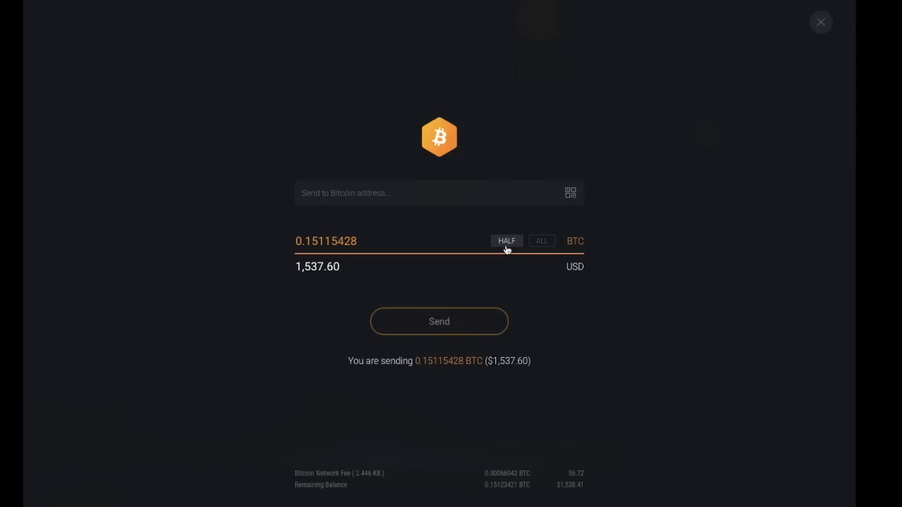
{"action": "left_click", "coordinate": [541, 241]}
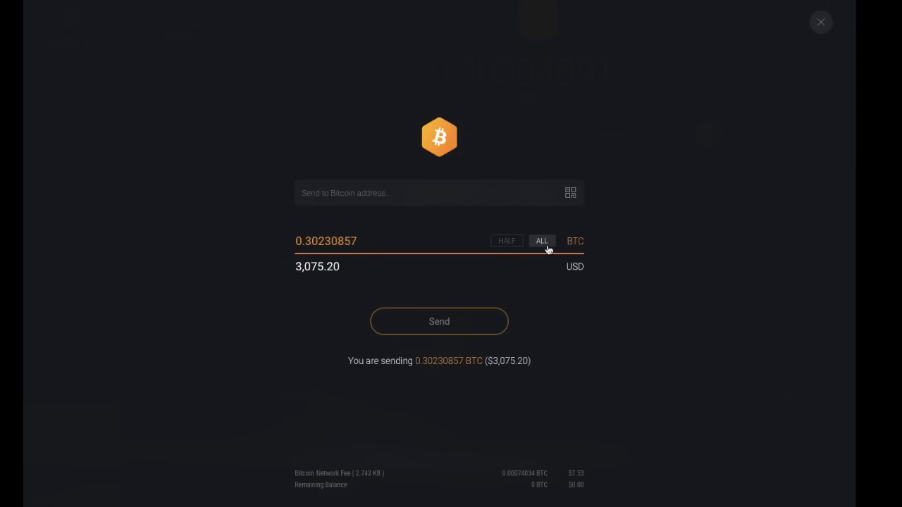
{"action": "mouse_move", "coordinate": [456, 380]}
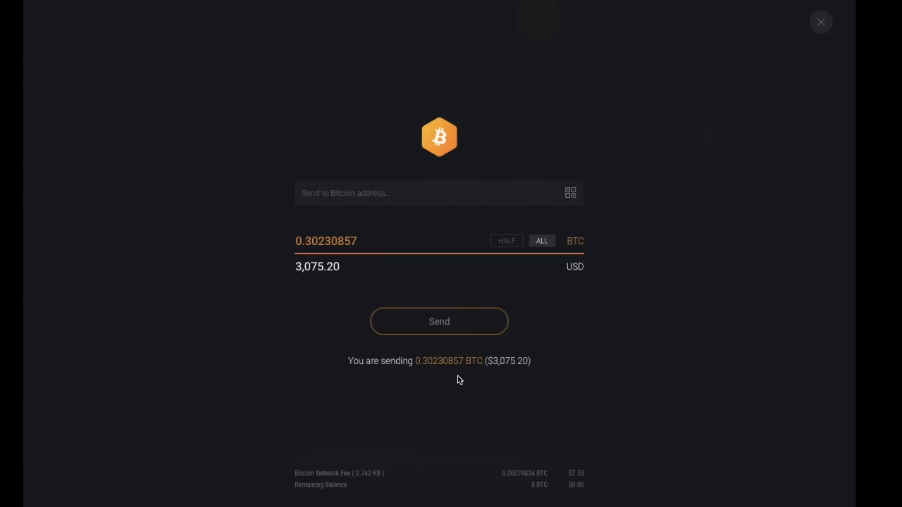
{"action": "mouse_move", "coordinate": [380, 484]}
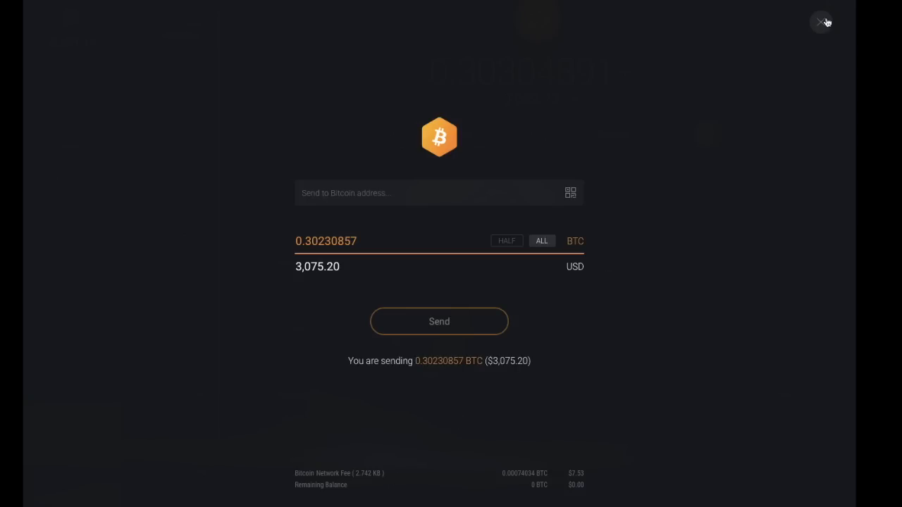
Close the send form and show the Bitcoin receiving address with its QR code
{"action": "left_click", "coordinate": [821, 21]}
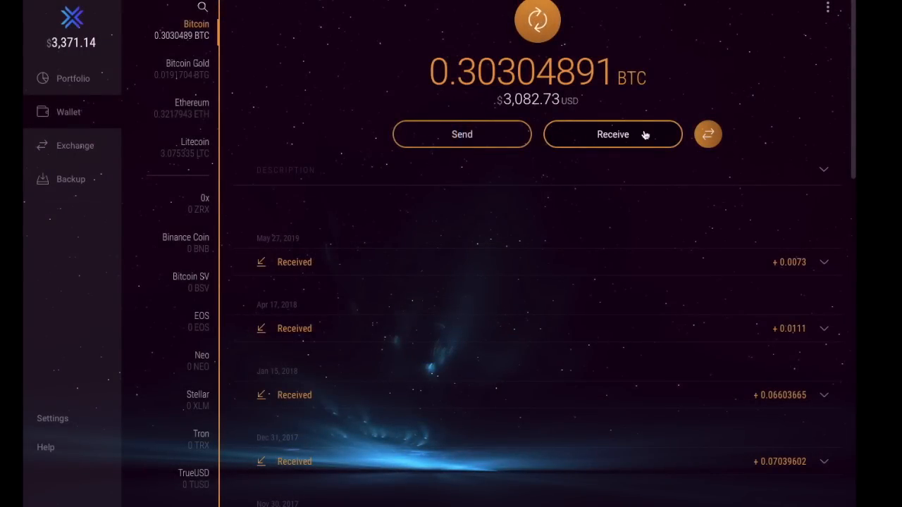
{"action": "left_click", "coordinate": [612, 134]}
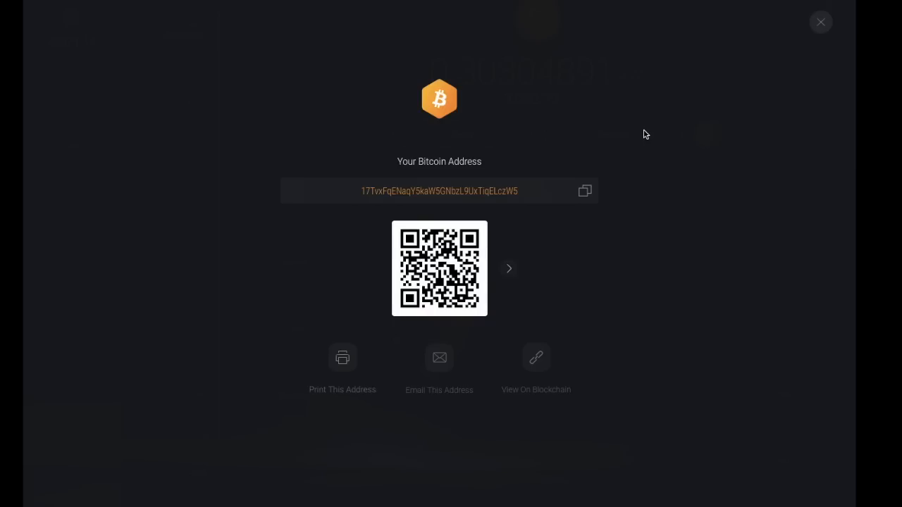
{"action": "mouse_move", "coordinate": [585, 192]}
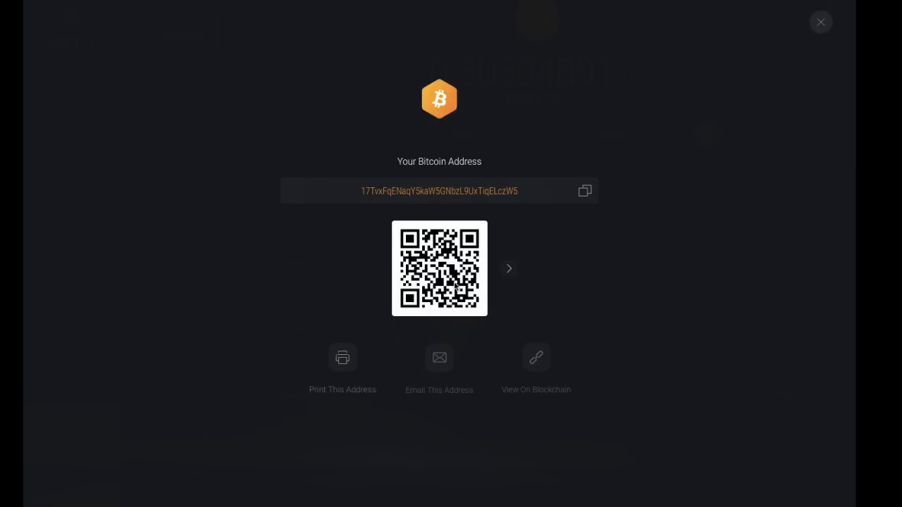
{"action": "mouse_move", "coordinate": [541, 319]}
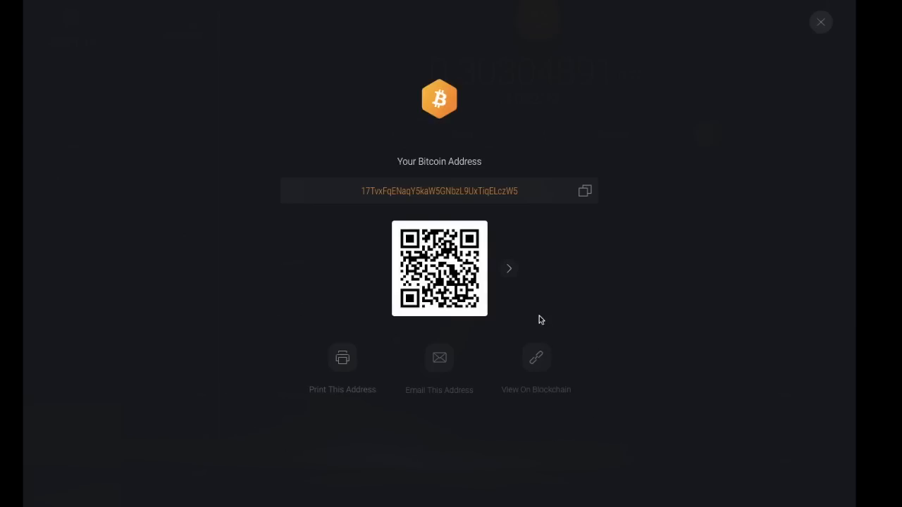
{"action": "mouse_move", "coordinate": [403, 423]}
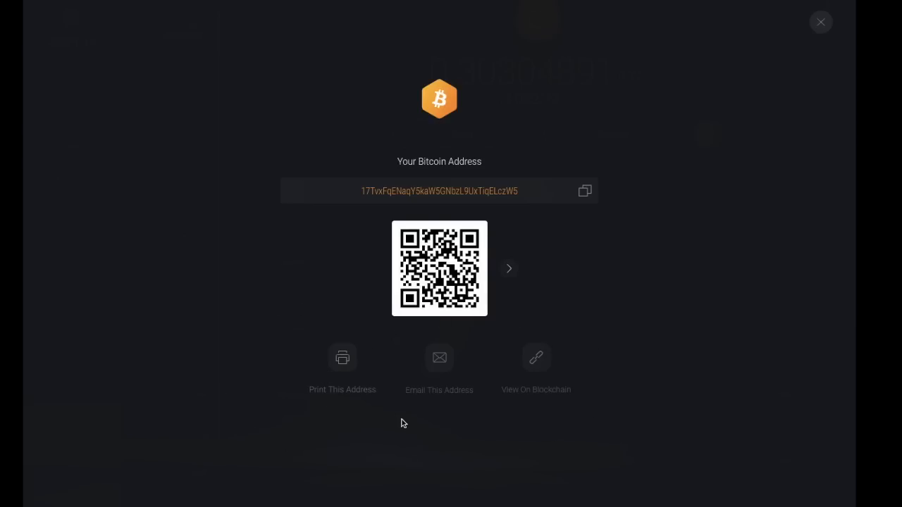
Close the receiving address and move from the Bitcoin wallet to the Exchange screen
{"action": "left_click", "coordinate": [820, 23]}
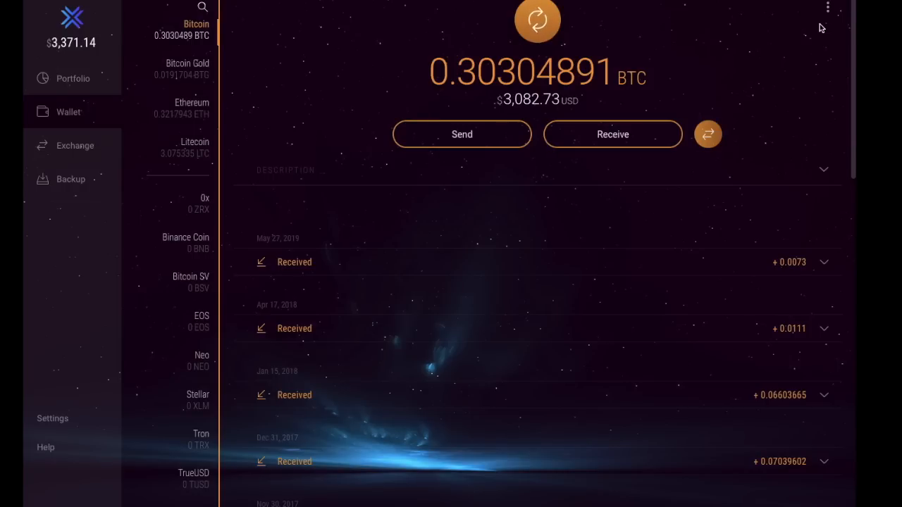
{"action": "mouse_move", "coordinate": [558, 307]}
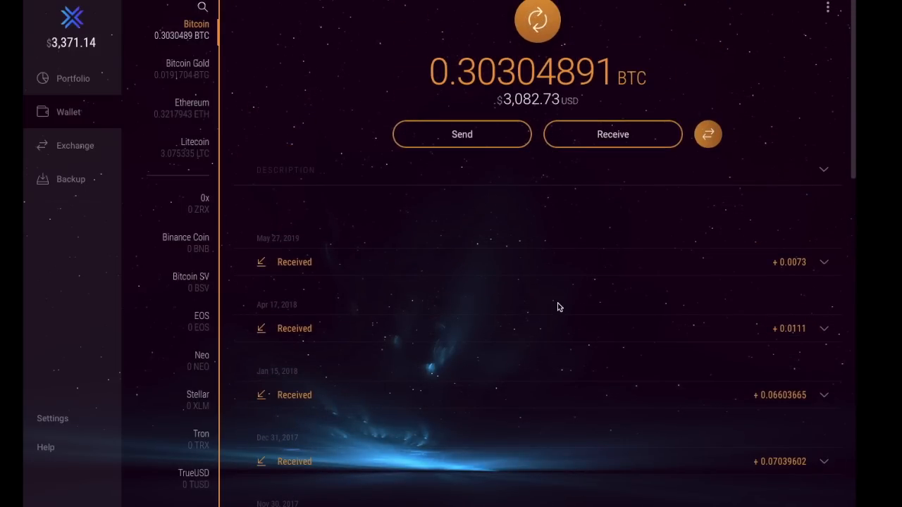
{"action": "left_click", "coordinate": [74, 145]}
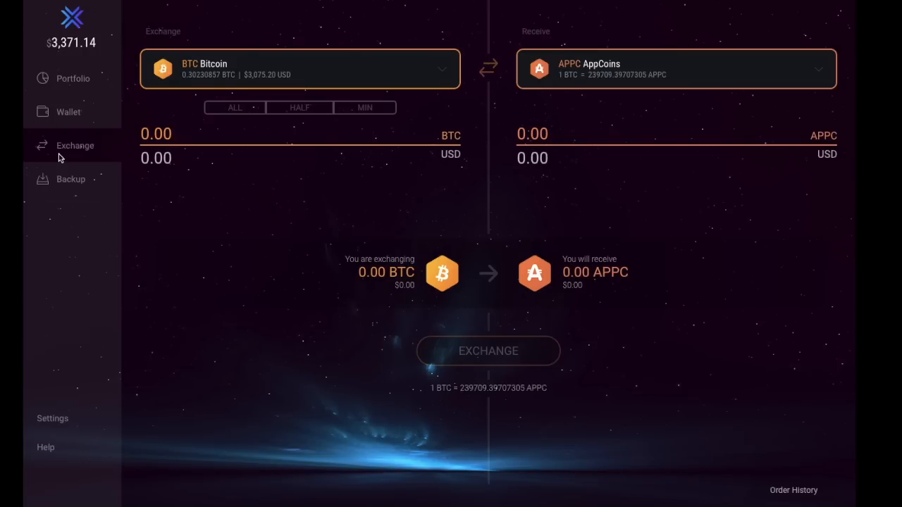
{"action": "mouse_move", "coordinate": [102, 105]}
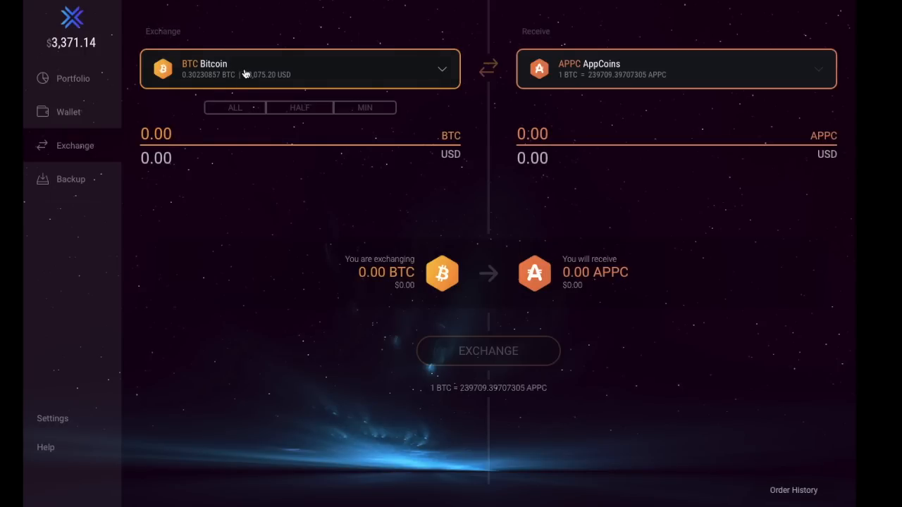
Choose BitTorrent as the target and enter the minimum 0.00309047 BTC for about 42,571.99 BTT
{"action": "left_click", "coordinate": [676, 67]}
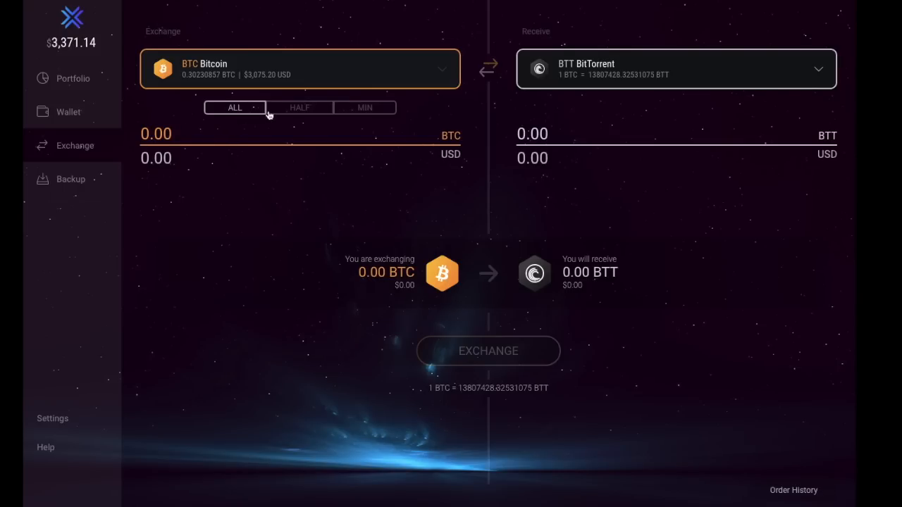
{"action": "left_click", "coordinate": [363, 108]}
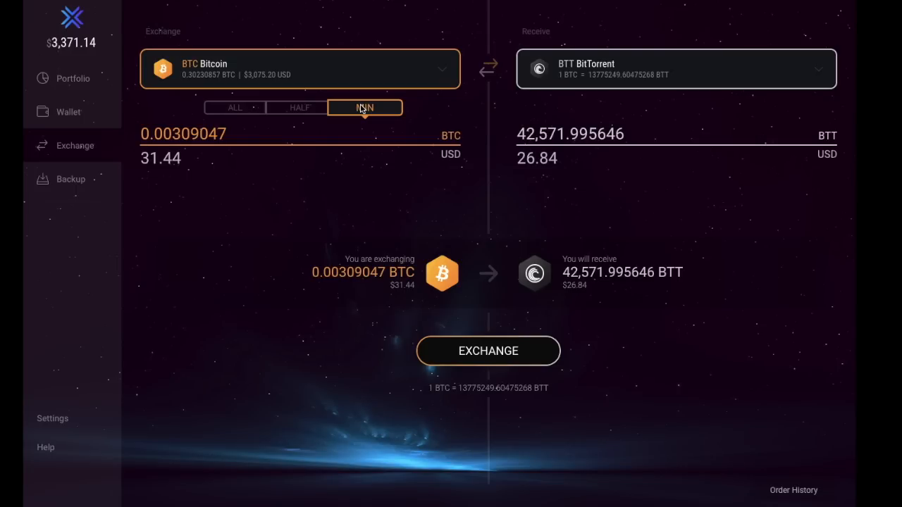
{"action": "mouse_move", "coordinate": [570, 175]}
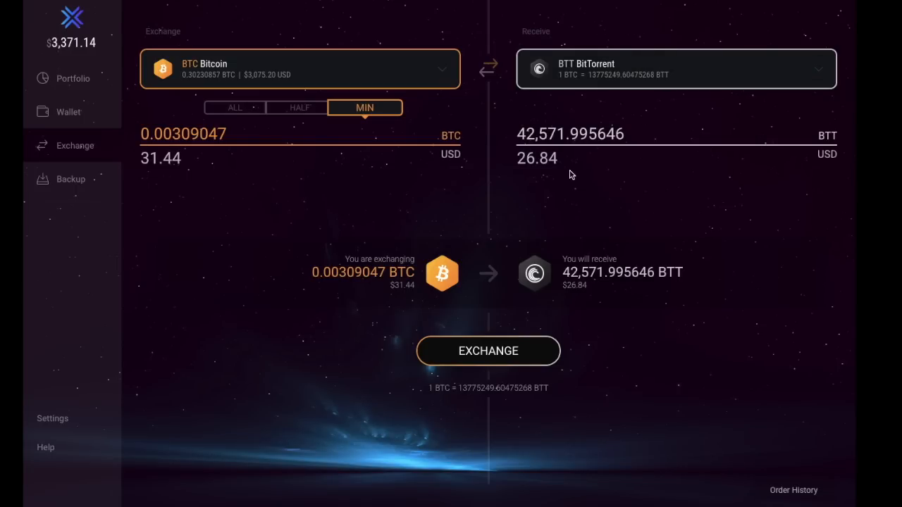
{"action": "mouse_move", "coordinate": [448, 231]}
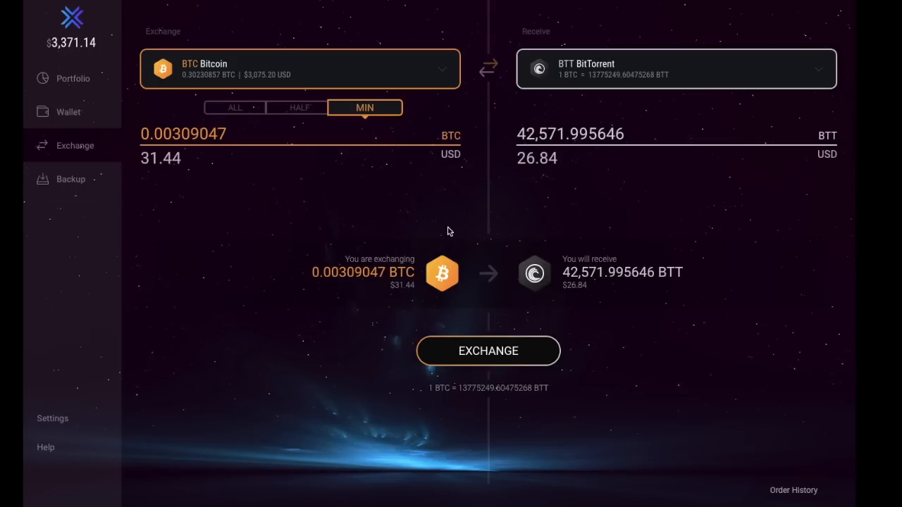
{"action": "mouse_move", "coordinate": [557, 285]}
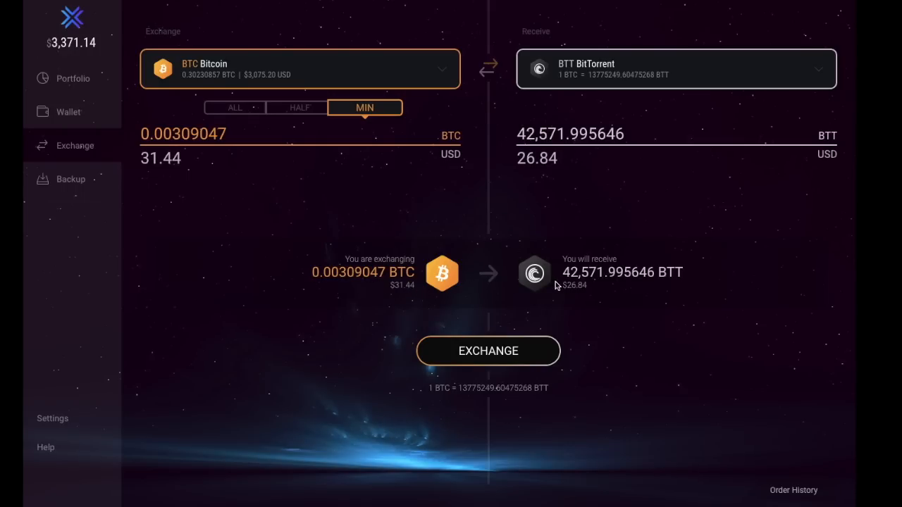
{"action": "mouse_move", "coordinate": [423, 285]}
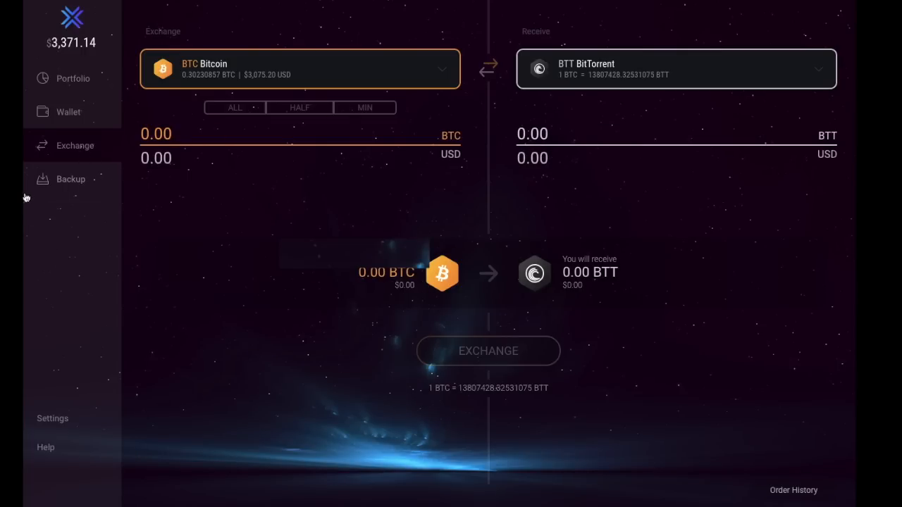
Show the Backup overview with email backup and 12-word recovery phrase options
{"action": "left_click", "coordinate": [71, 179]}
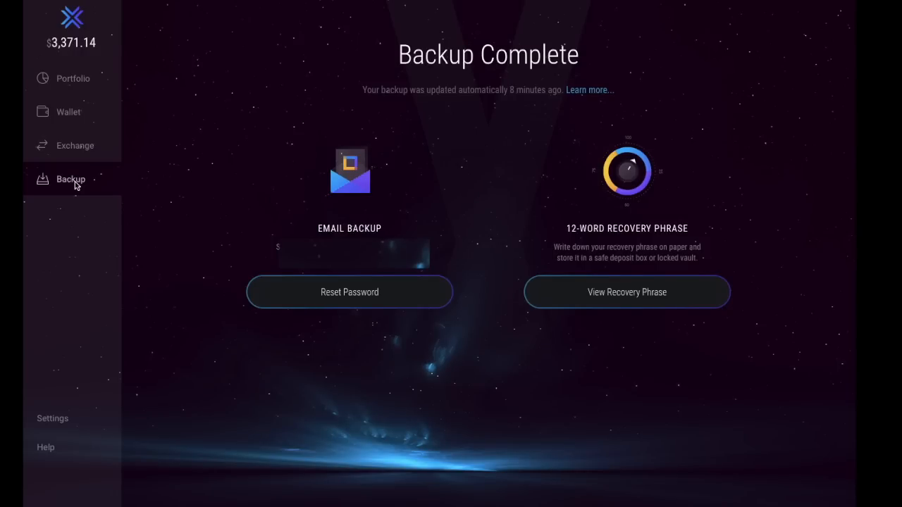
{"action": "mouse_move", "coordinate": [52, 417]}
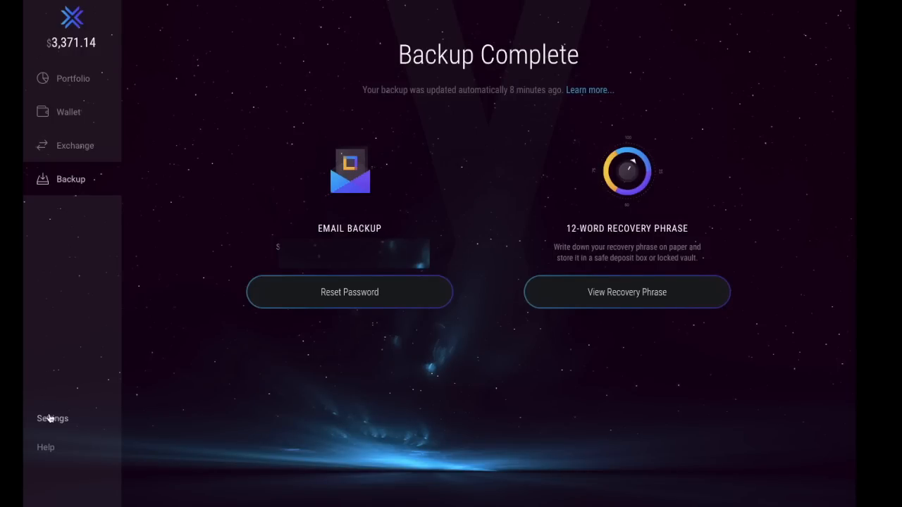
In Settings > Assets, enable BitTorrent (BTT) so it joins the wallet's asset list
{"action": "left_click", "coordinate": [52, 417]}
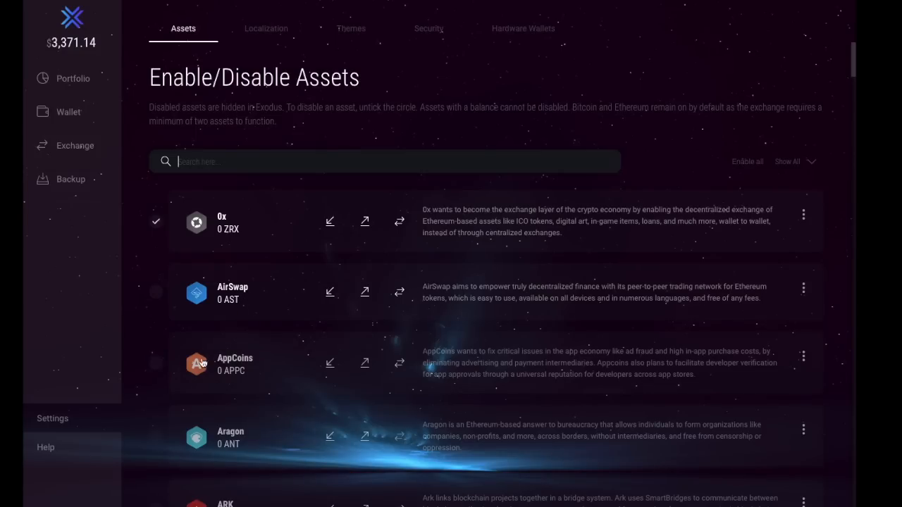
{"action": "left_click", "coordinate": [155, 221]}
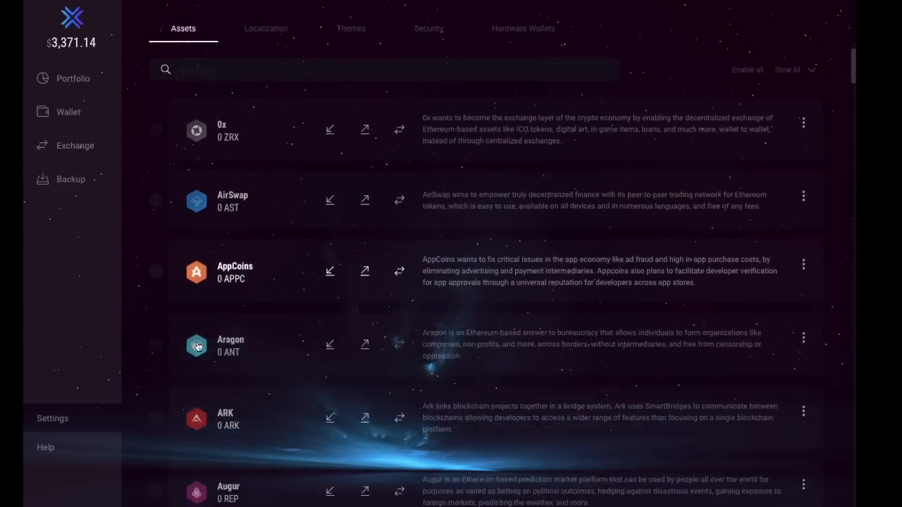
{"action": "scroll", "scroll_direction": "down", "scroll_amount": 3}
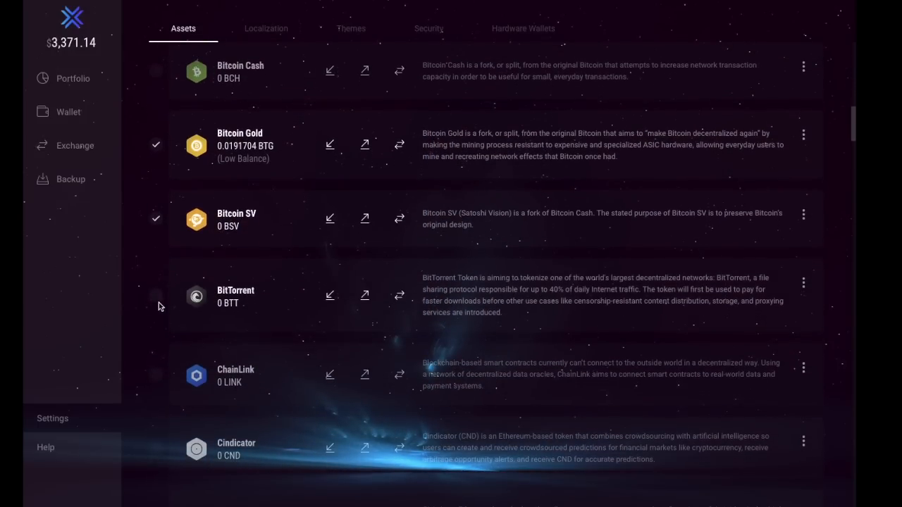
{"action": "left_click", "coordinate": [155, 294]}
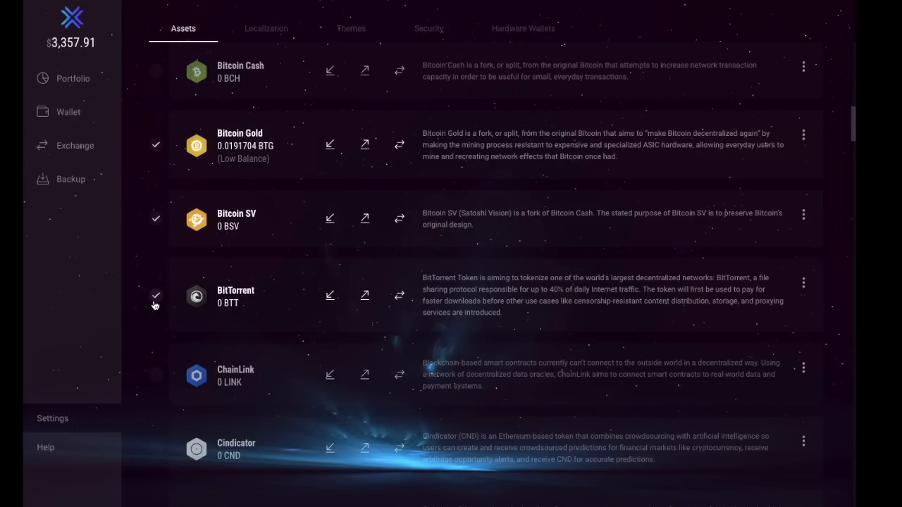
Scroll the Ethereum assets list down to Wings
{"action": "scroll", "scroll_direction": "down", "scroll_amount": 3}
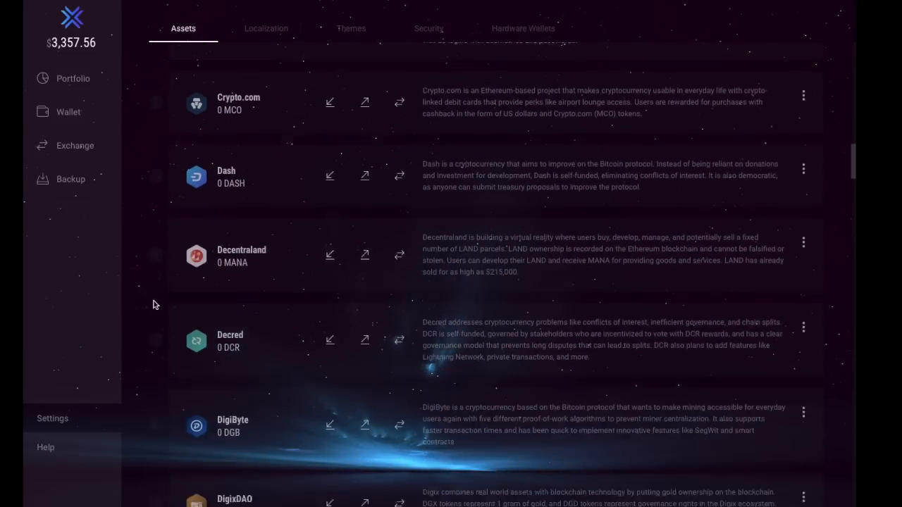
{"action": "scroll", "scroll_direction": "down", "scroll_amount": 3}
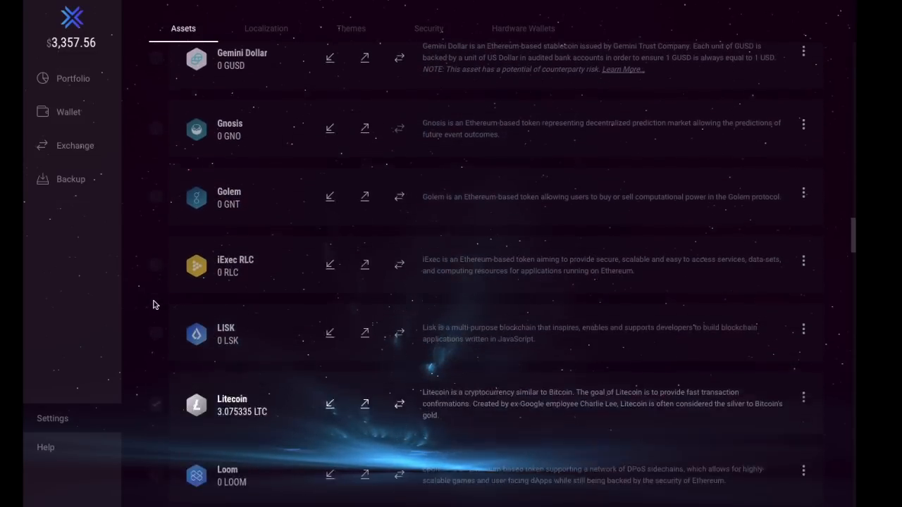
{"action": "scroll", "scroll_direction": "down", "scroll_amount": 3}
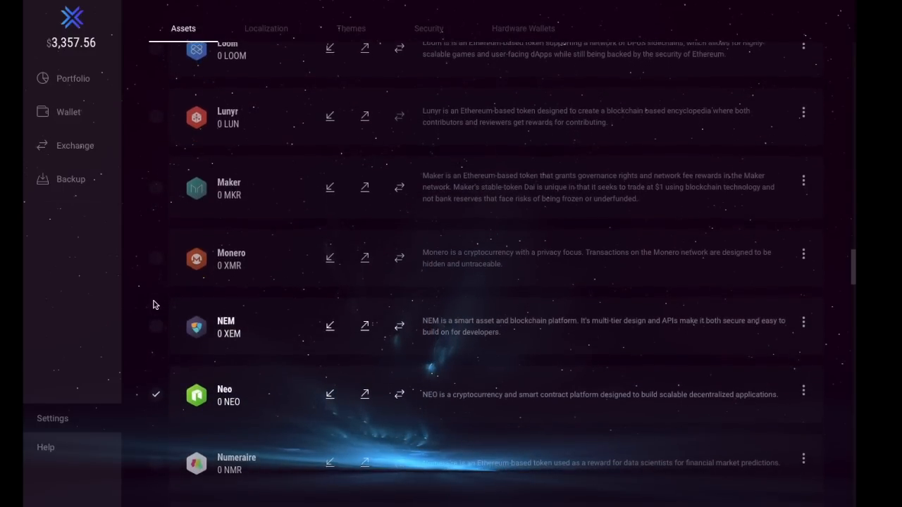
{"action": "scroll", "scroll_direction": "down", "scroll_amount": 3}
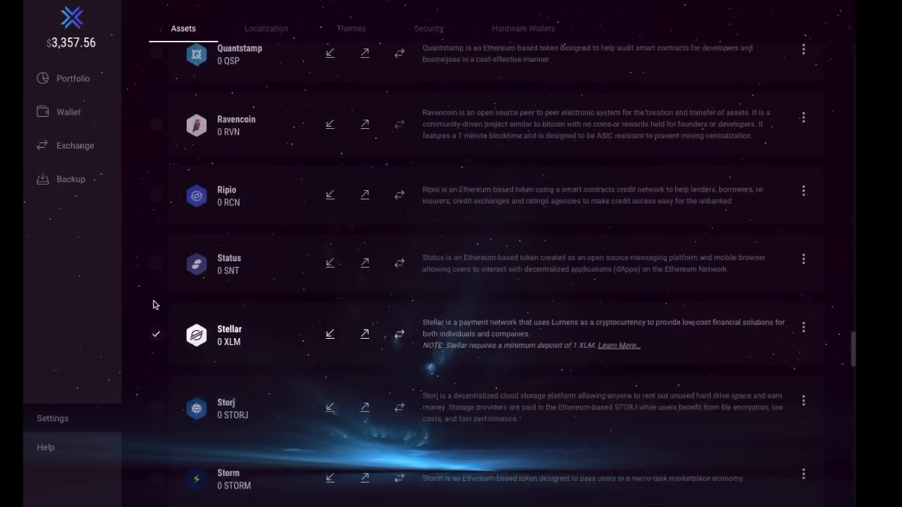
{"action": "scroll", "scroll_direction": "down", "scroll_amount": 3}
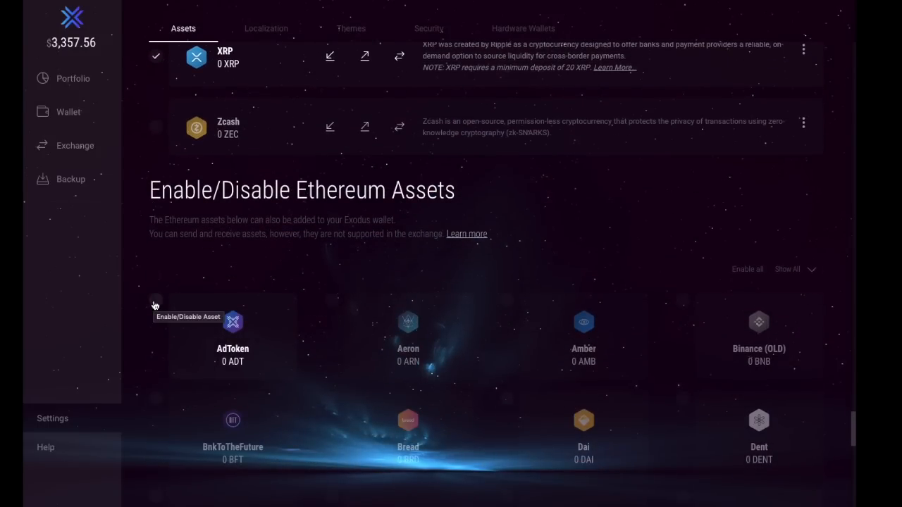
{"action": "scroll", "scroll_direction": "down", "scroll_amount": 3}
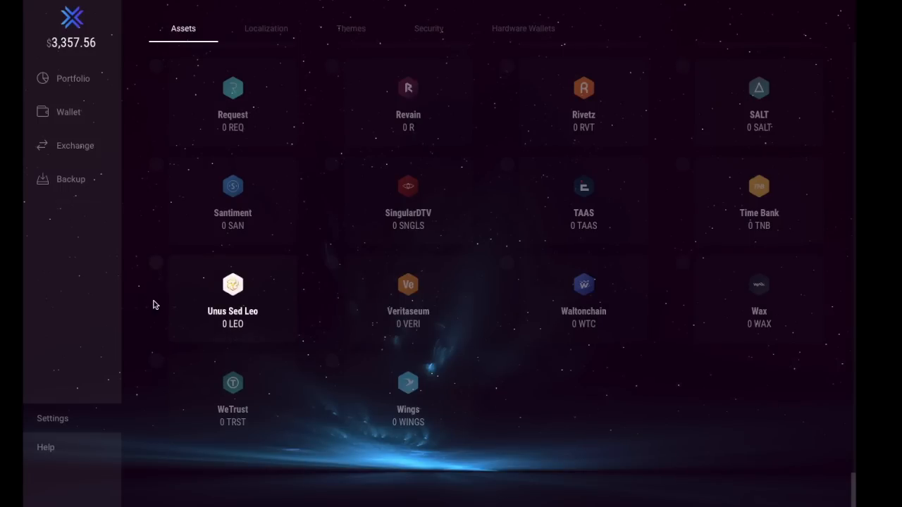
{"action": "mouse_move", "coordinate": [228, 39]}
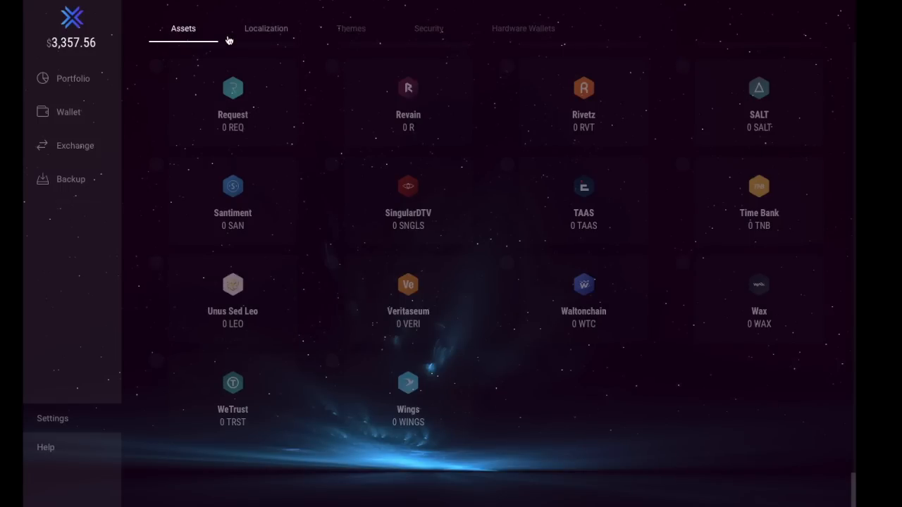
{"action": "mouse_move", "coordinate": [524, 30]}
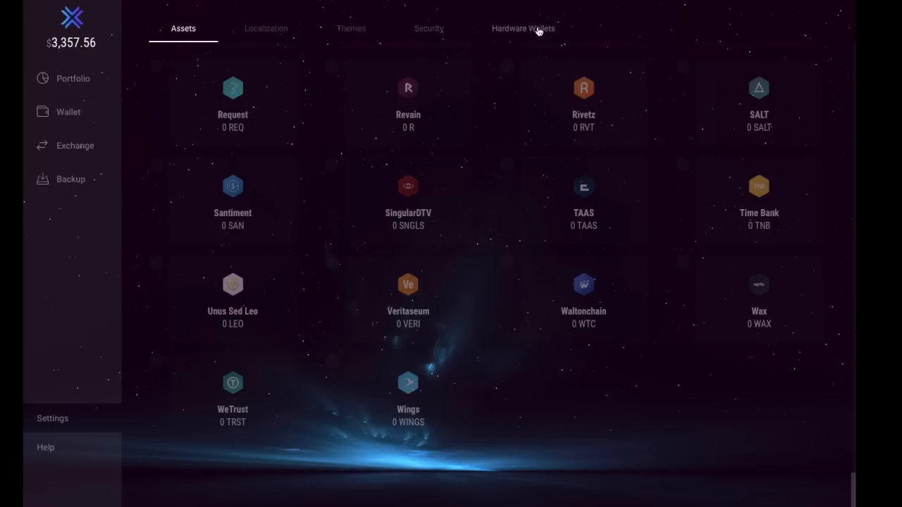
Show the Hardware Wallets settings with Trezor Bridge install and Trezor detection on
{"action": "left_click", "coordinate": [523, 28]}
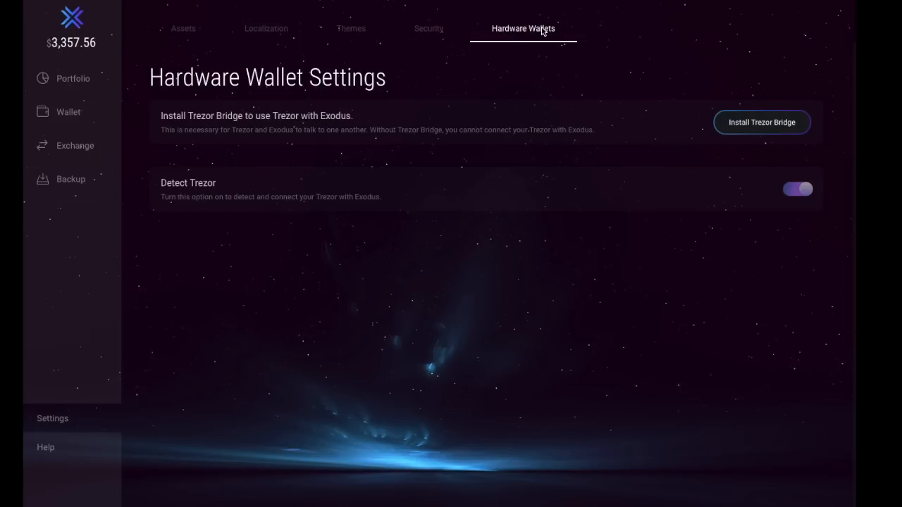
{"action": "left_click", "coordinate": [761, 121]}
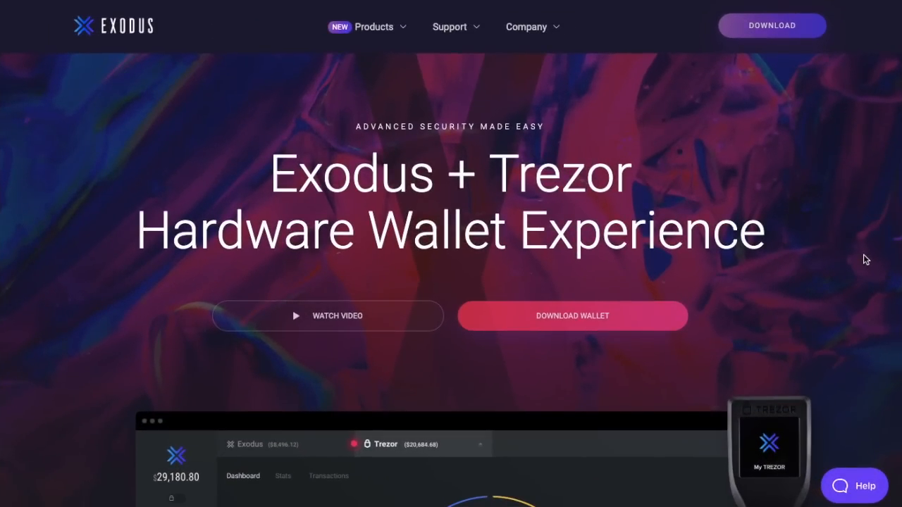
{"action": "scroll", "scroll_direction": "down", "scroll_amount": 3}
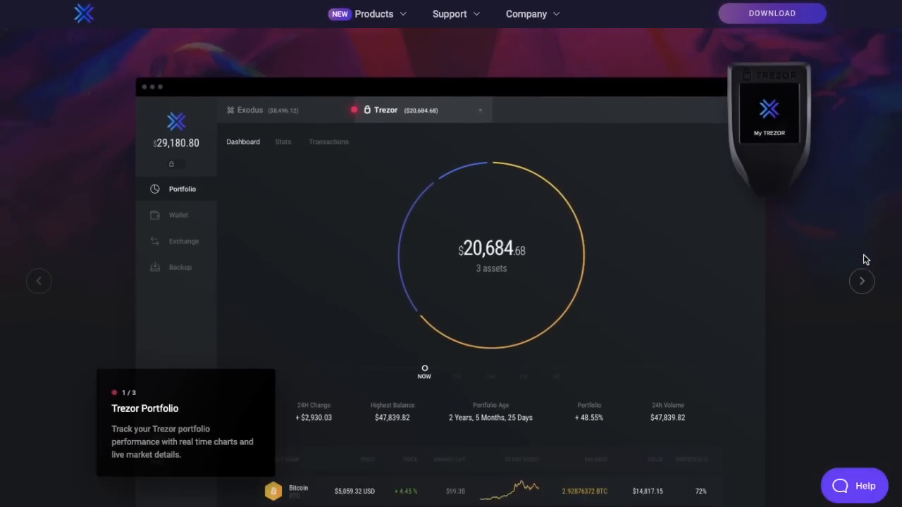
{"action": "mouse_move", "coordinate": [862, 253]}
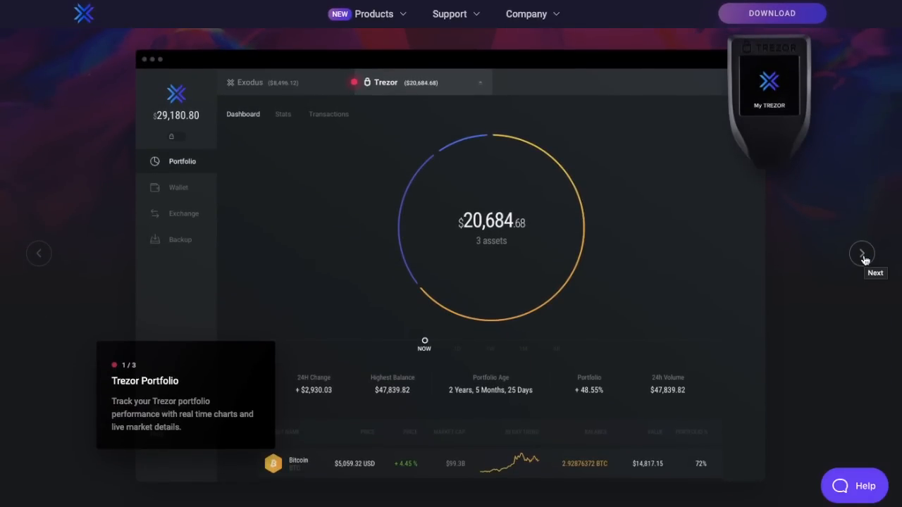
{"action": "left_click", "coordinate": [862, 253]}
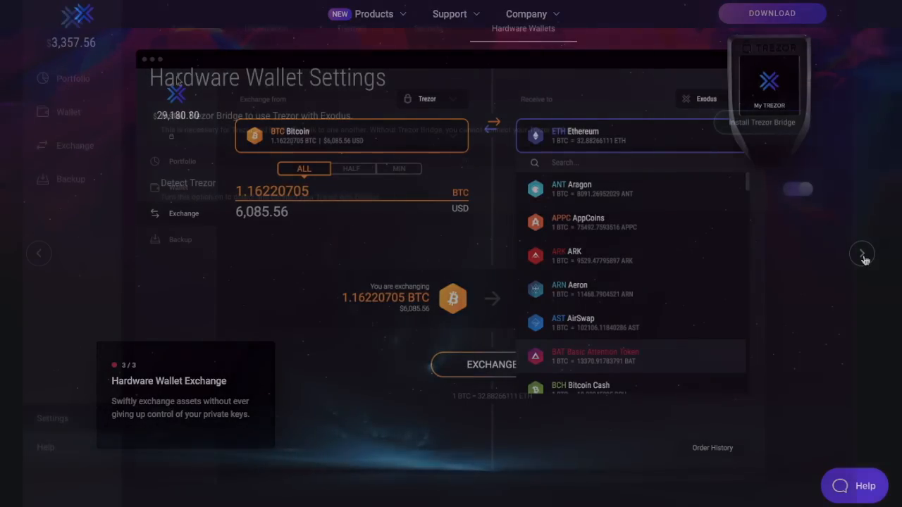
{"action": "left_click", "coordinate": [863, 254]}
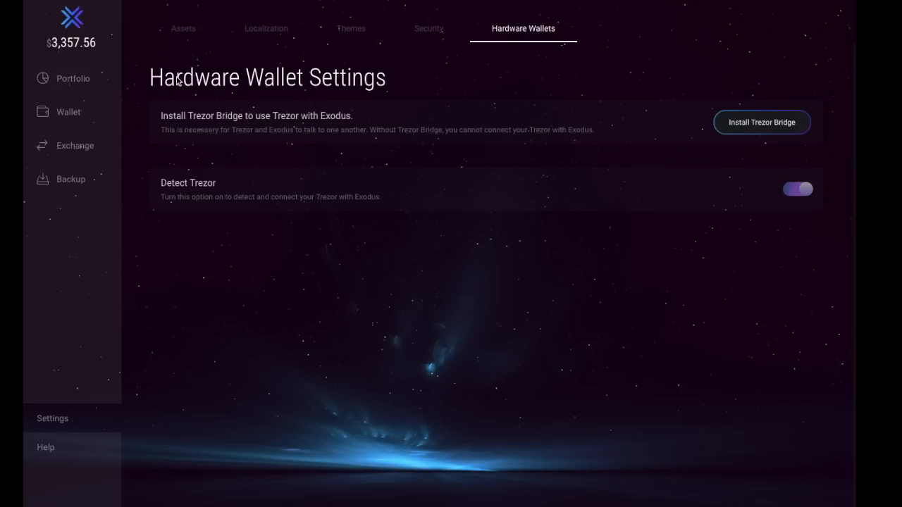
Go to the Exodus mobile-wallet web page about syncing desktop and mobile
{"action": "left_click", "coordinate": [761, 121]}
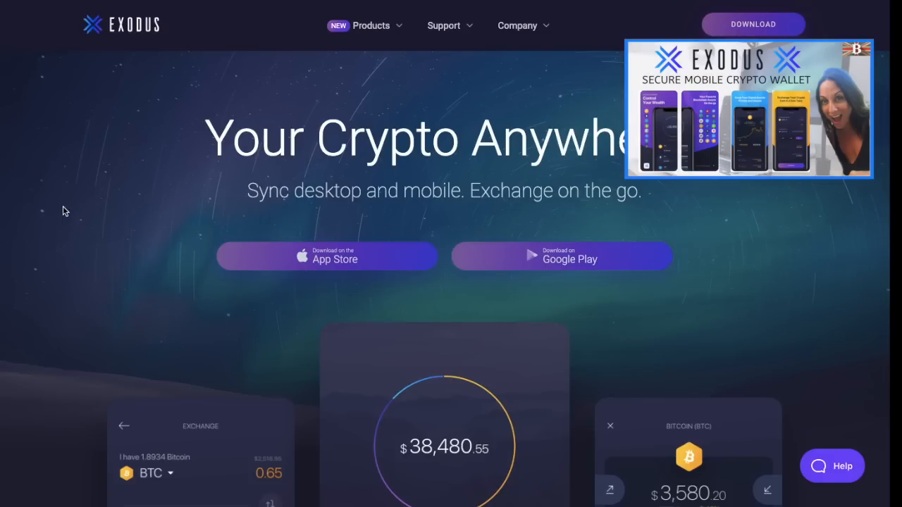
Move on to the everybithelps blog review of the Exodus desktop and mobile wallet
{"action": "scroll", "scroll_direction": "down", "scroll_amount": 3}
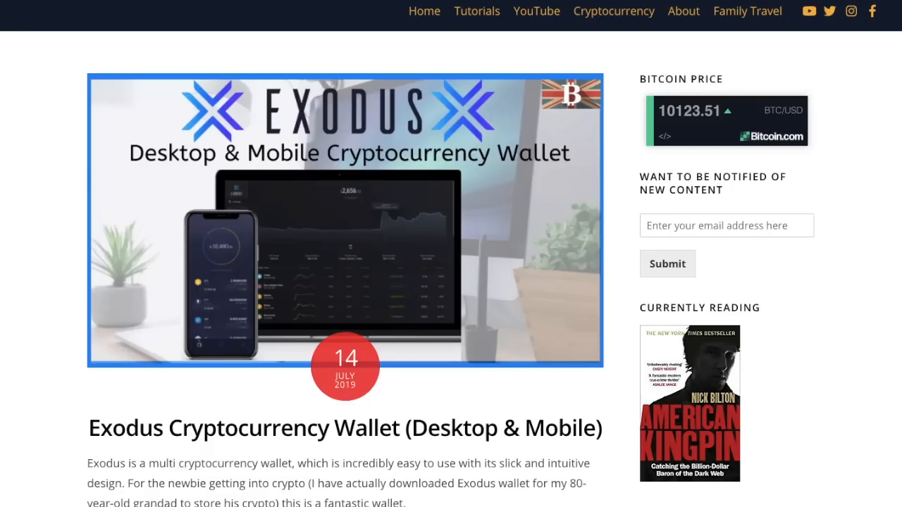
{"action": "mouse_move", "coordinate": [398, 217]}
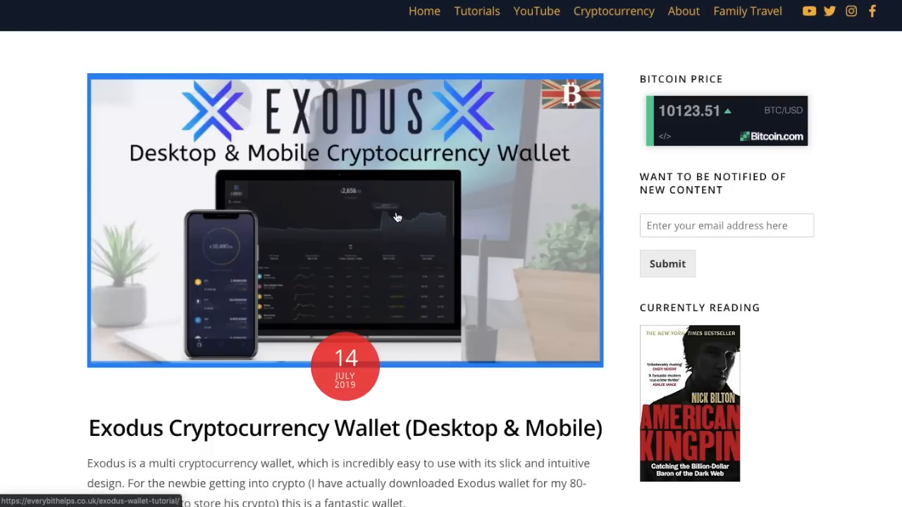
{"action": "scroll", "scroll_direction": "down", "scroll_amount": 3}
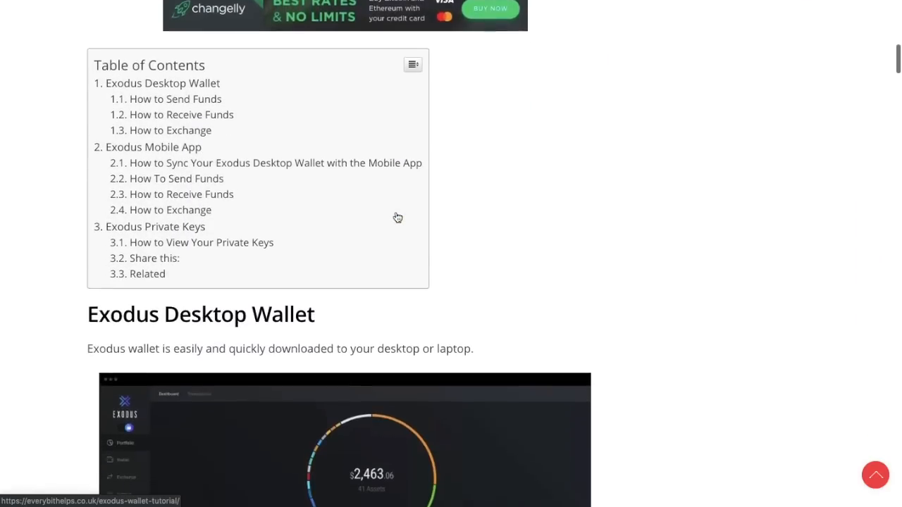
{"action": "scroll", "scroll_direction": "down", "scroll_amount": 3}
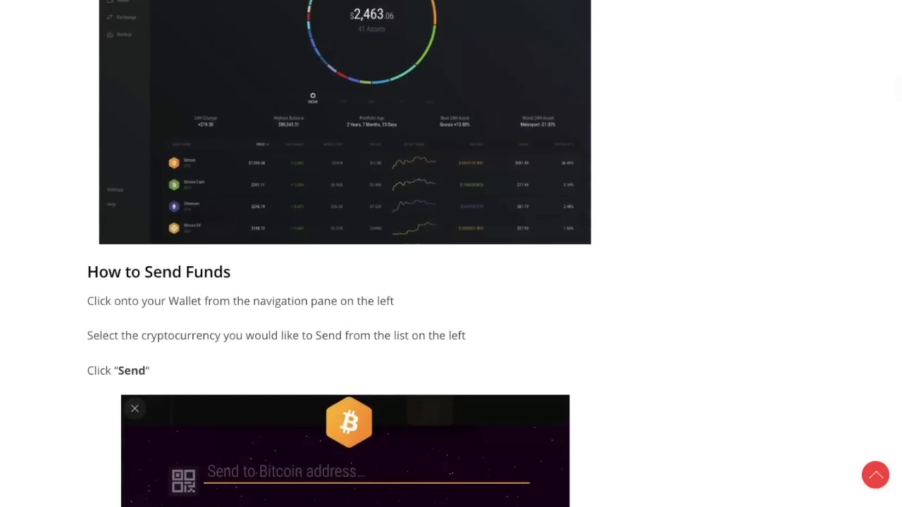
{"action": "scroll", "scroll_direction": "down", "scroll_amount": 3}
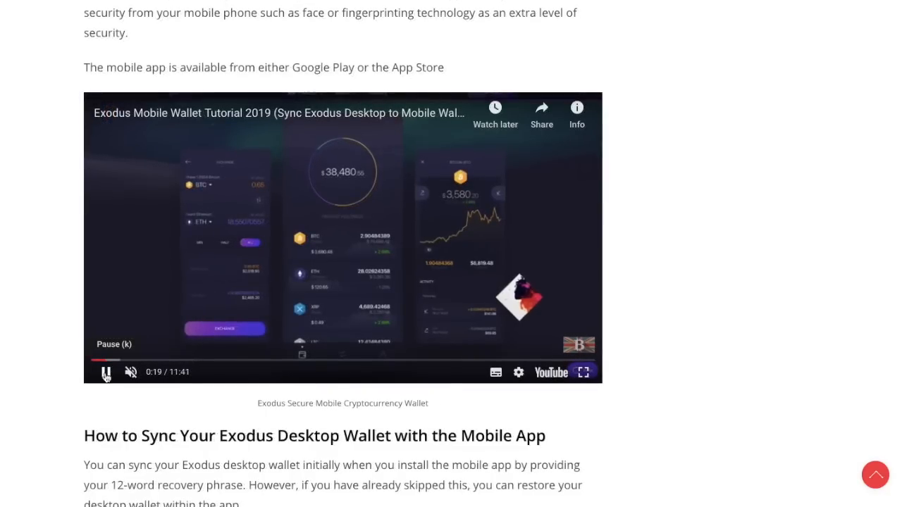